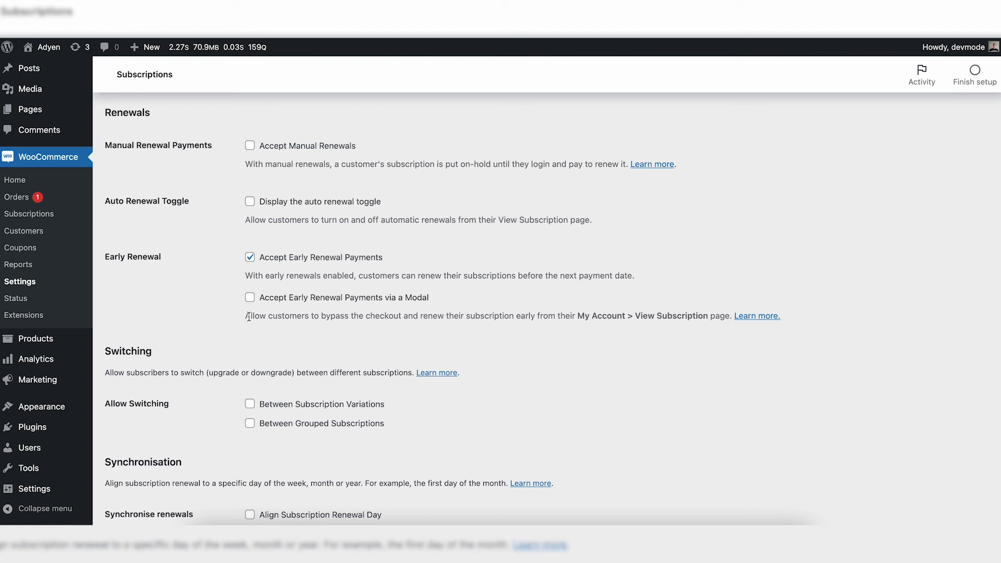
pyautogui.scroll(-3)
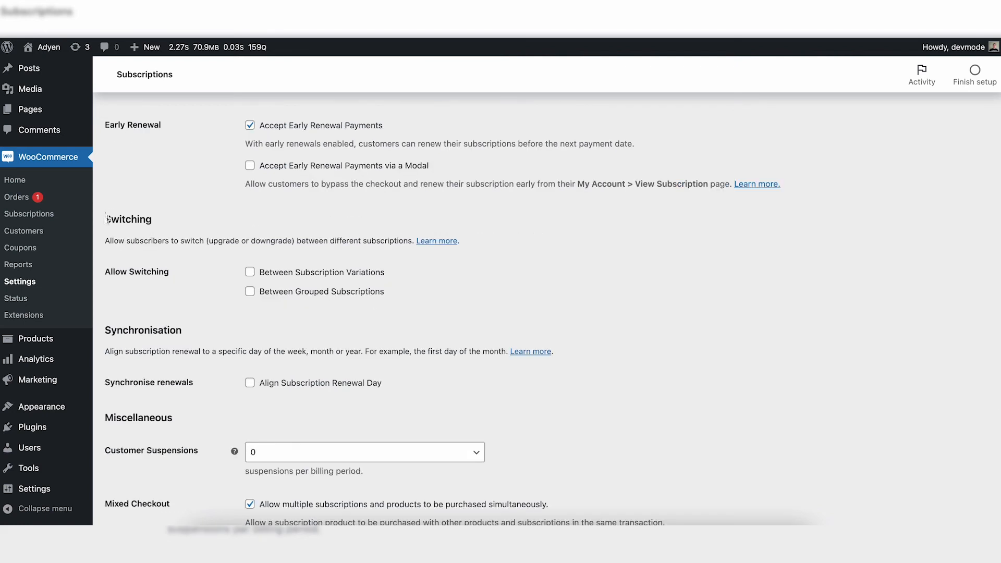
pyautogui.moveTo(224, 304)
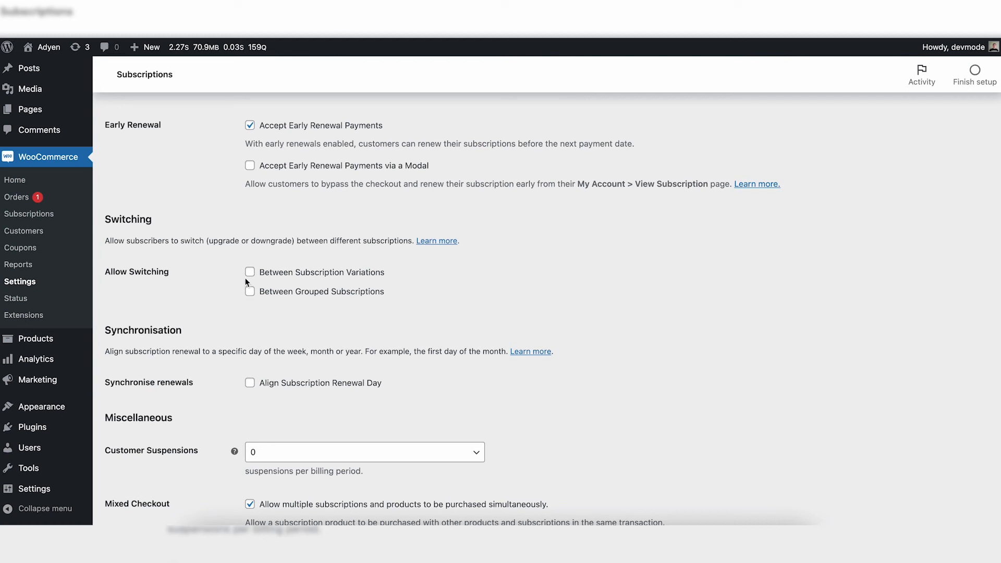
pyautogui.moveTo(350, 273)
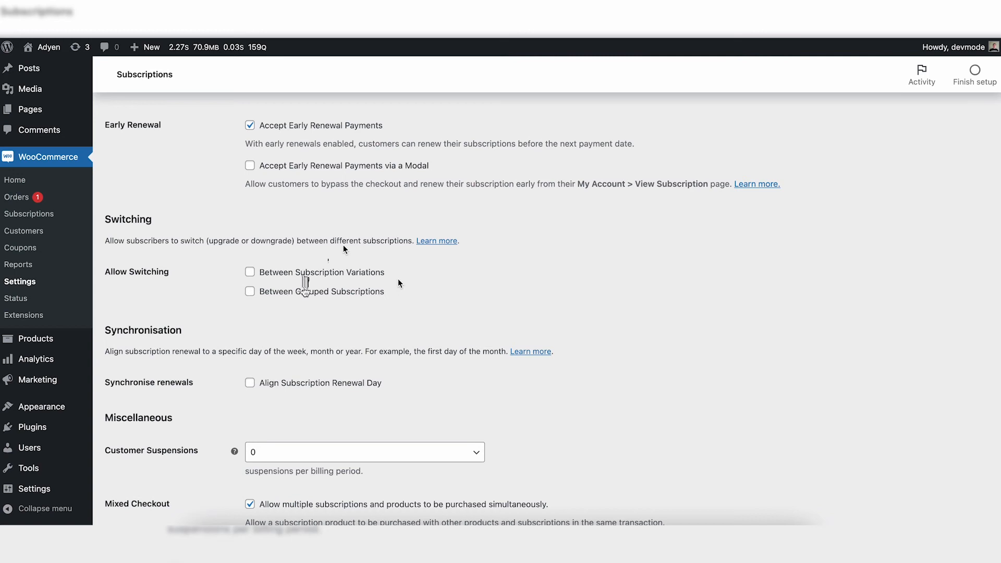
pyautogui.moveTo(310, 296)
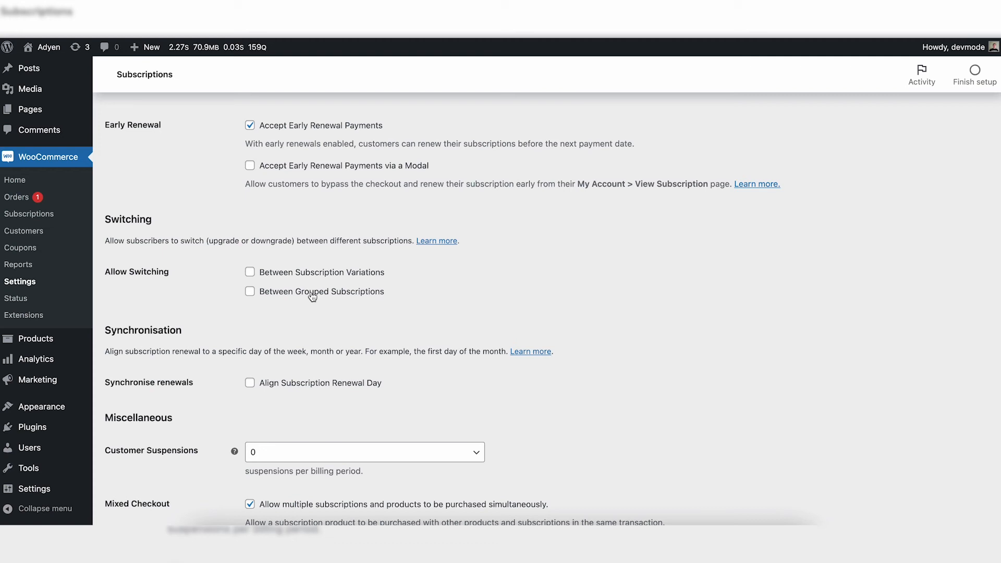
pyautogui.scroll(-3)
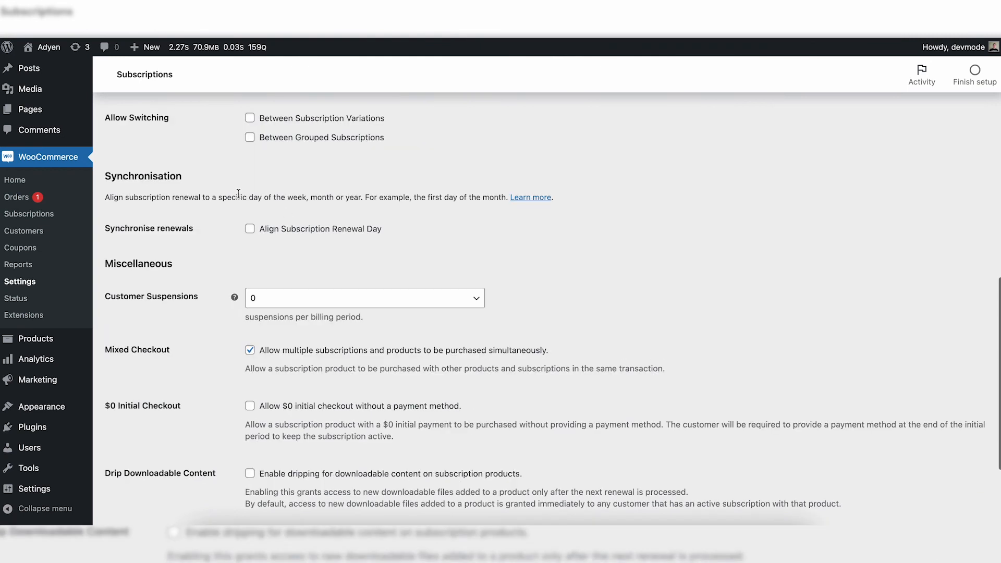